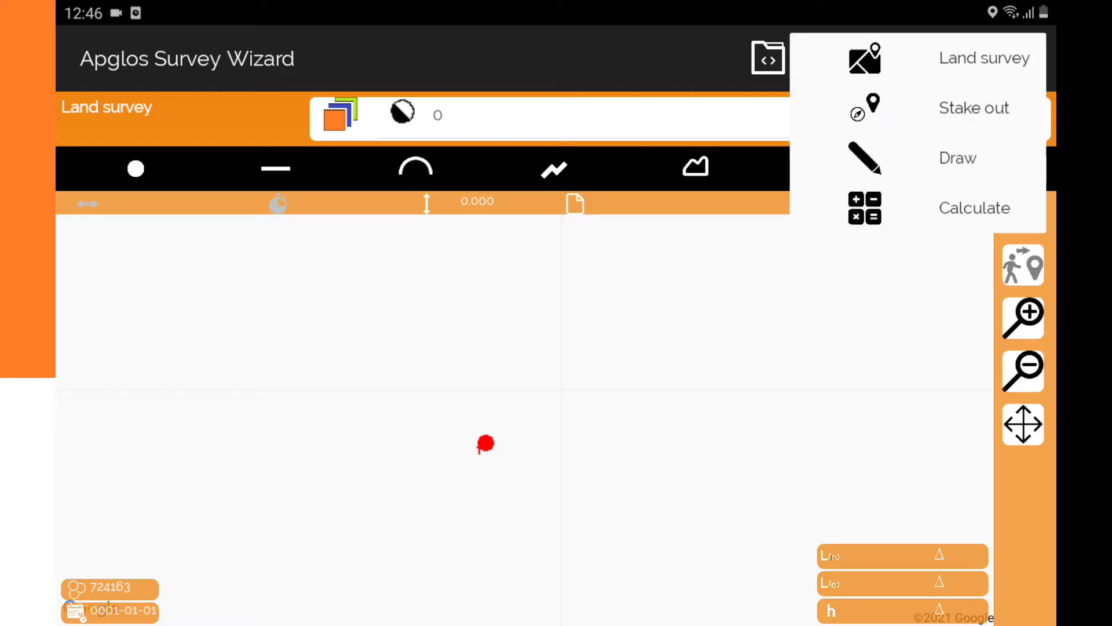
- Switch to Draw mode so the drawing command list appears
click(957, 157)
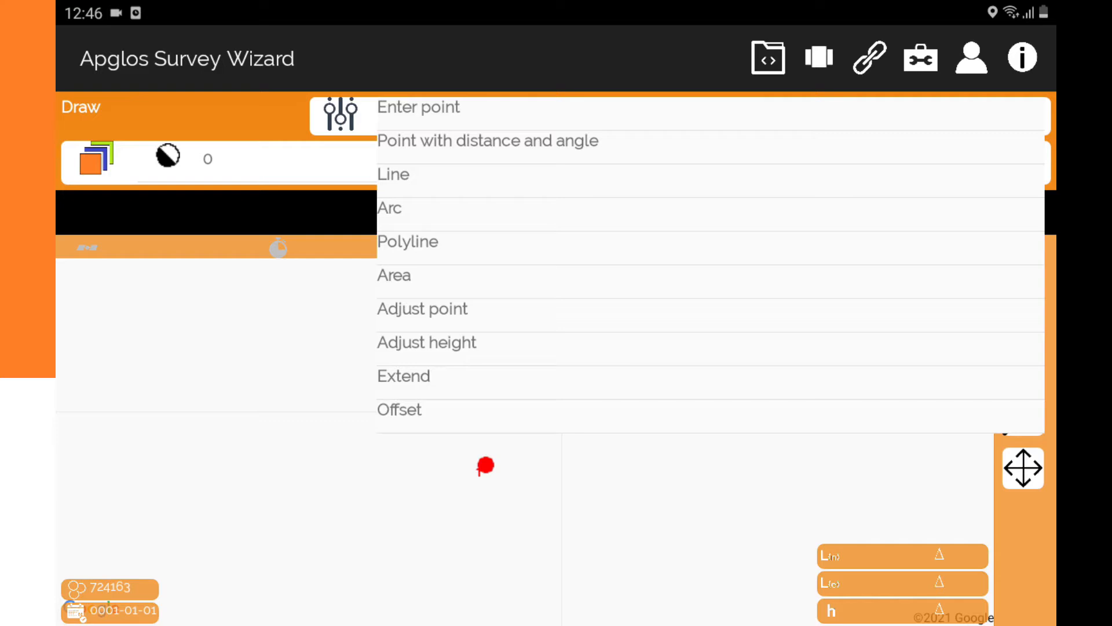
- Choose 'Point with distance and angle' and enter a distance of 10
click(488, 140)
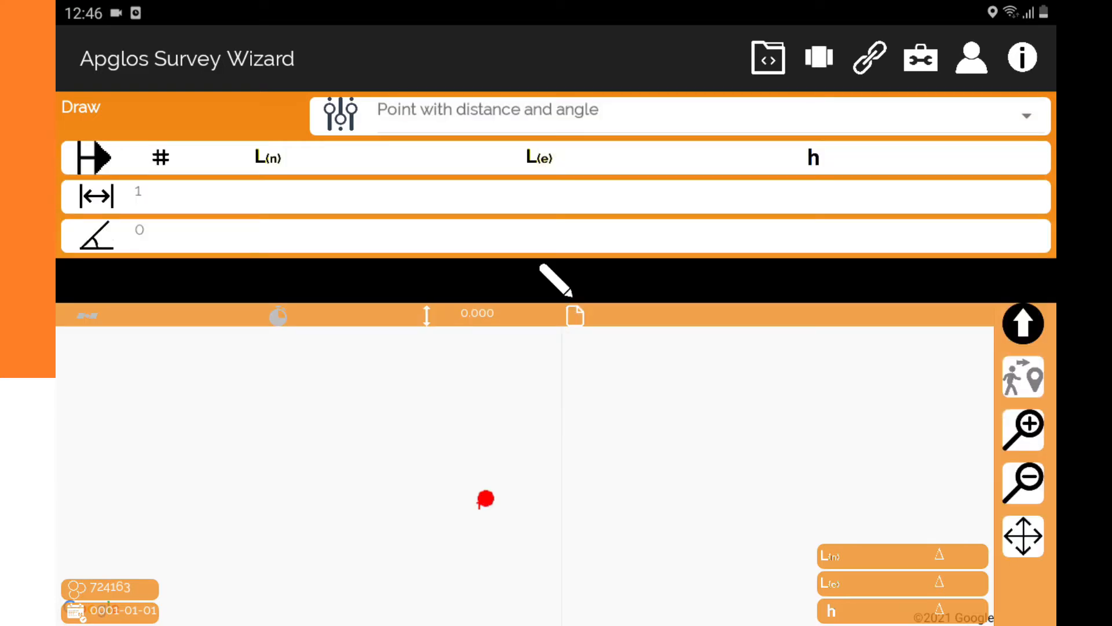
click(484, 499)
text(10)
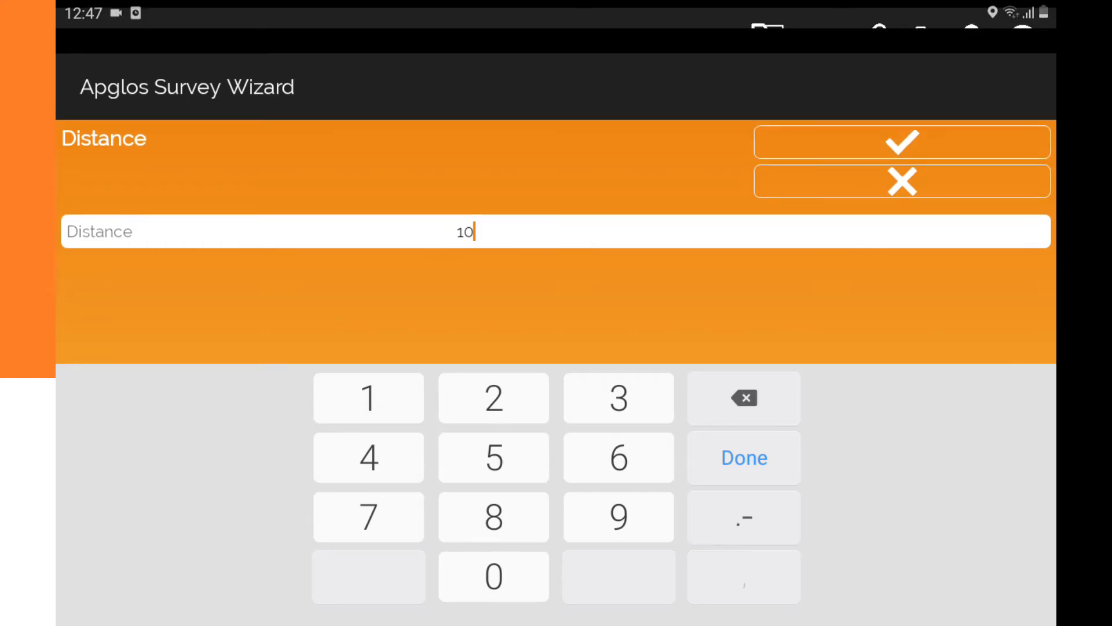
- Accept the distance of 10, bringing up the angle entry at 0
click(902, 142)
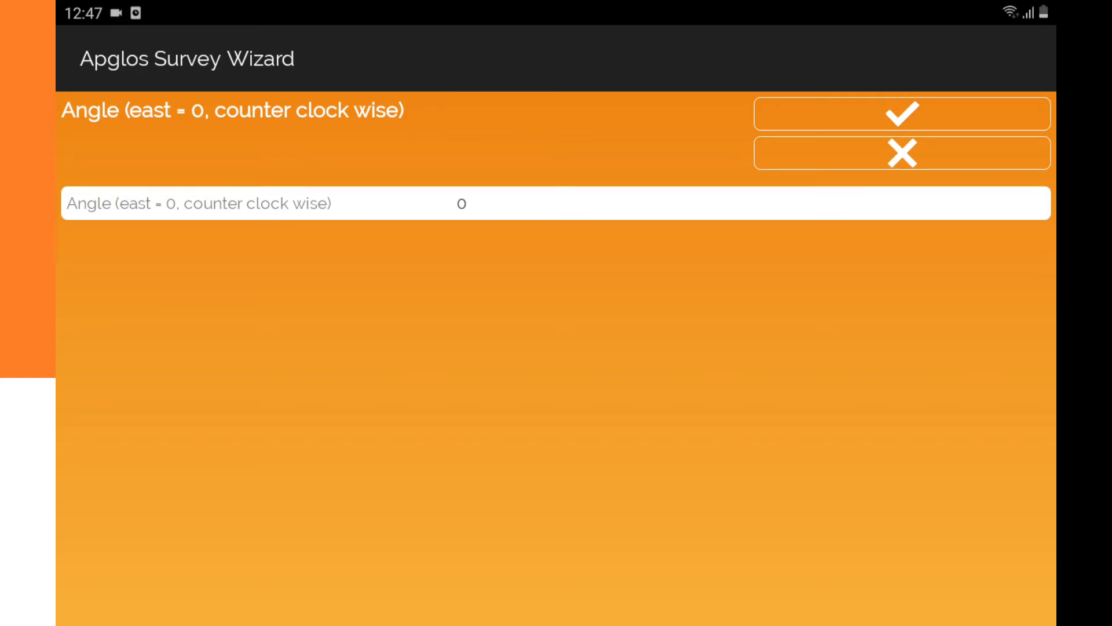
- Set the angle to 45 so point 1 is computed and marked on the map
click(465, 203)
text(4)
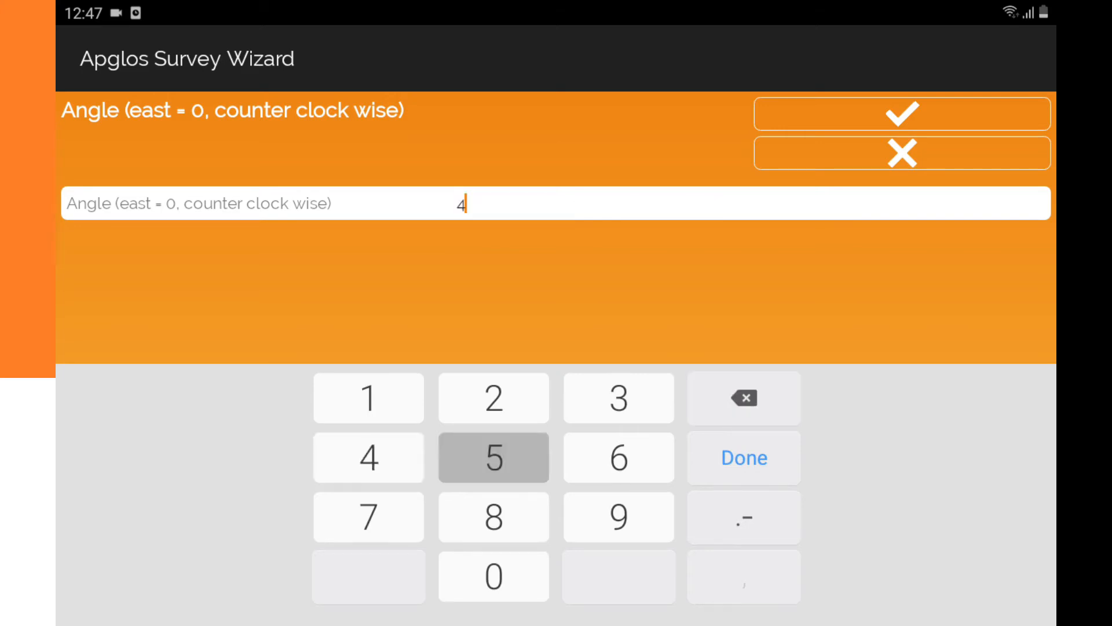
click(902, 113)
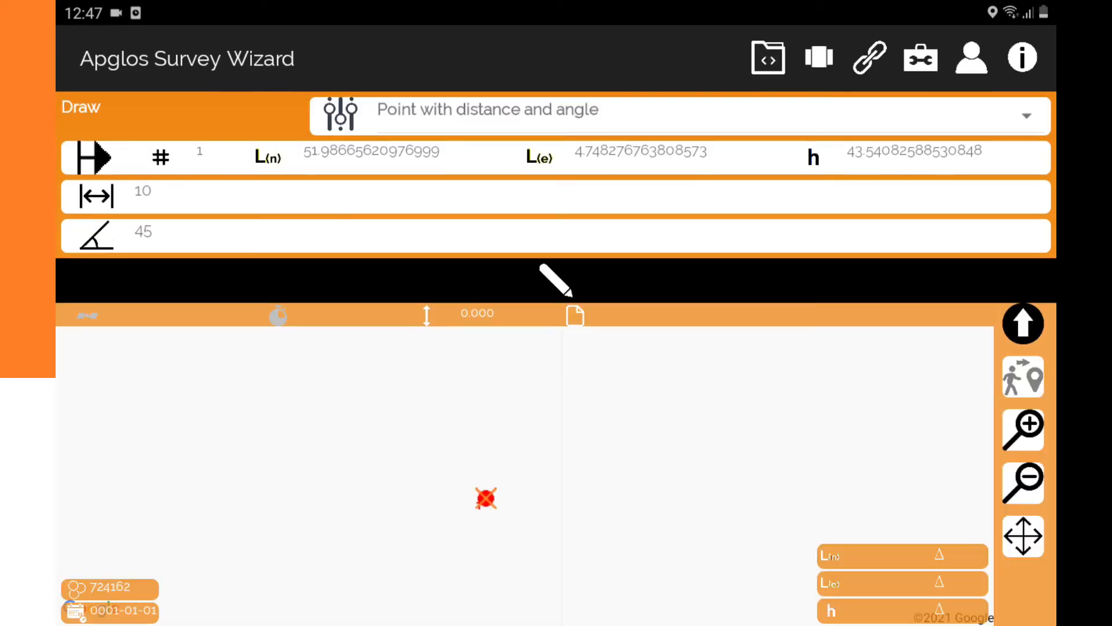